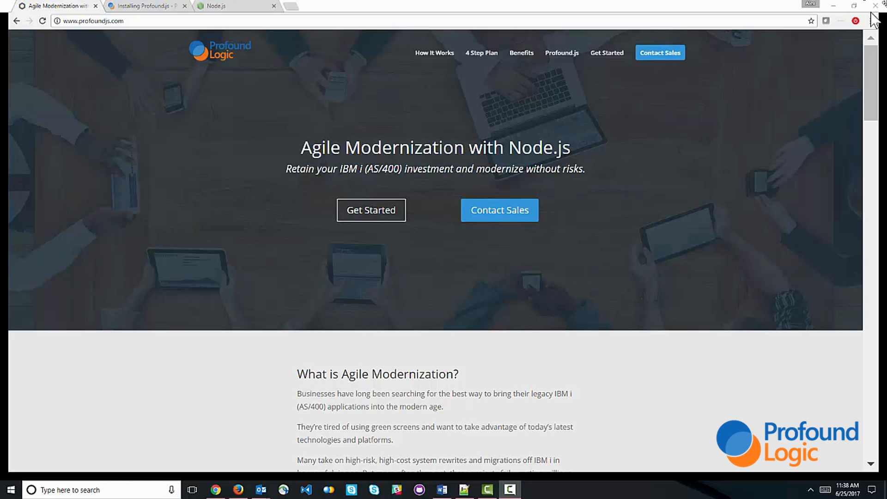
Step: Switch to the 'Installing Profound.js' documentation tab and scroll to its sample install commands
{"action": "left_click", "coordinate": [144, 6]}
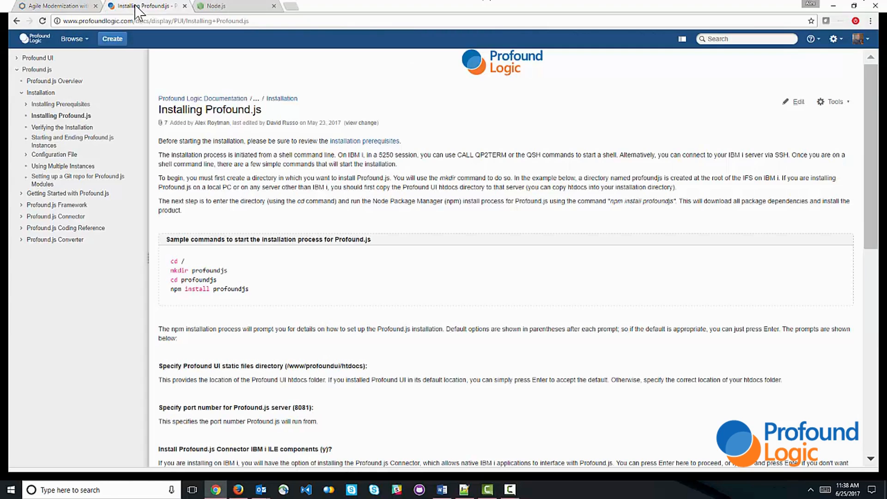
{"action": "scroll", "scroll_direction": "down", "scroll_amount": 3}
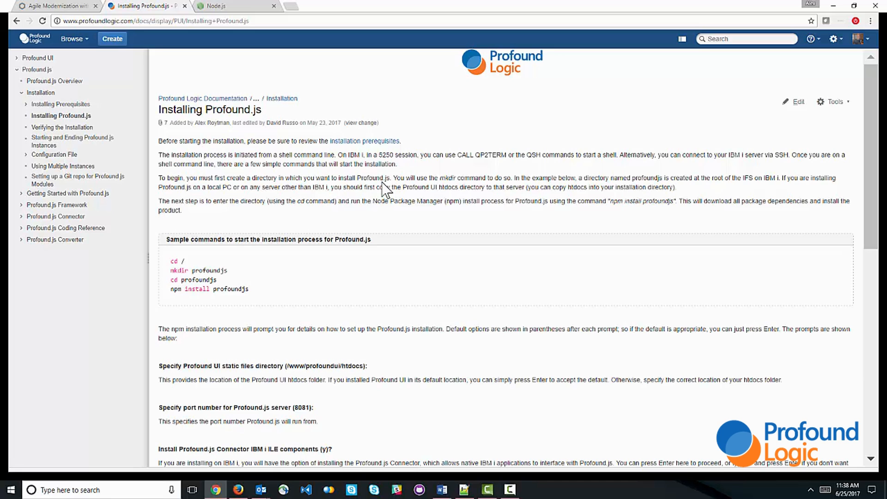
{"action": "mouse_move", "coordinate": [393, 204]}
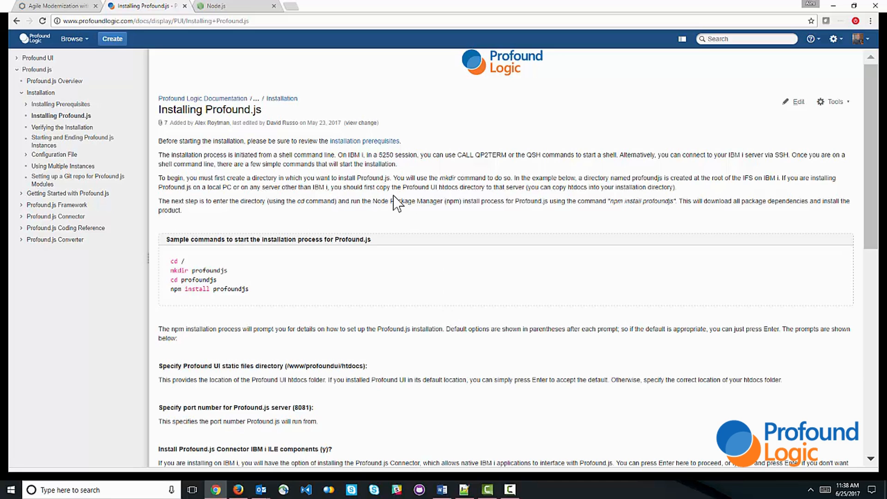
Step: Show the Node.js homepage's Windows downloads, then bring up the Windows Start menu
{"action": "left_click", "coordinate": [219, 6]}
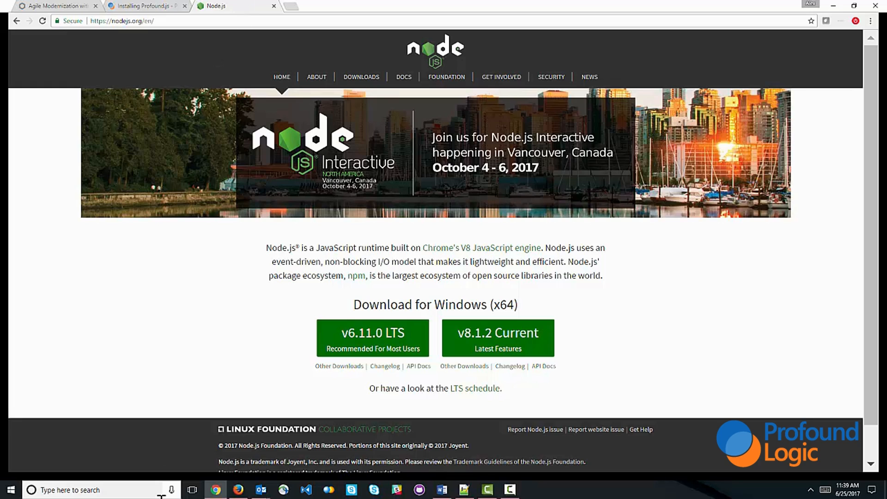
{"action": "left_click", "coordinate": [9, 490]}
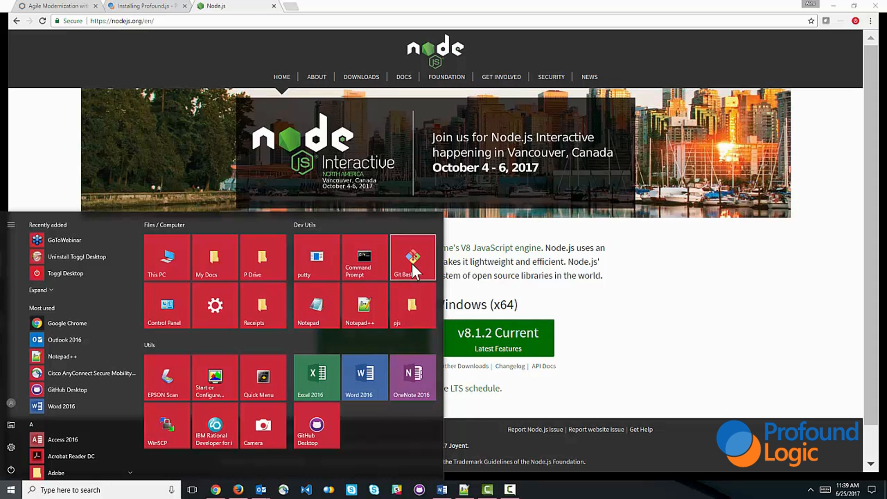
Step: Launch Git Bash, go to the desktop, and create a profoundjs folder
{"action": "left_click", "coordinate": [411, 257]}
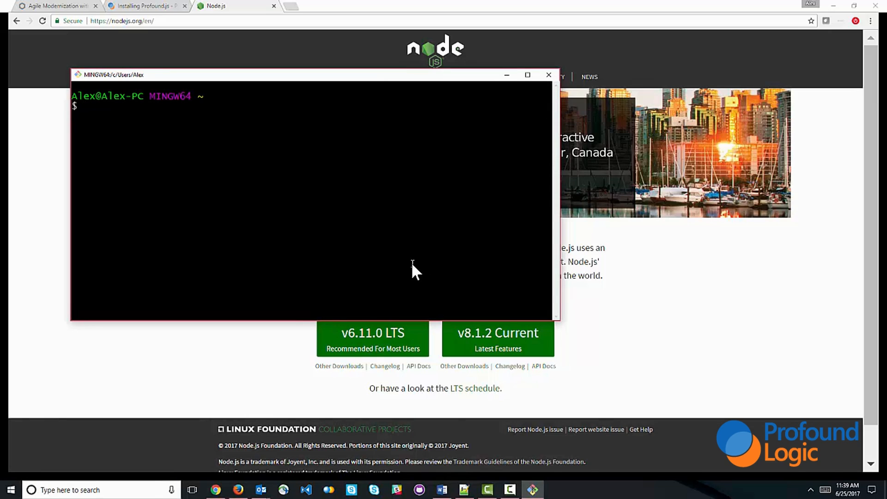
{"action": "type", "text": "cd desktop"}
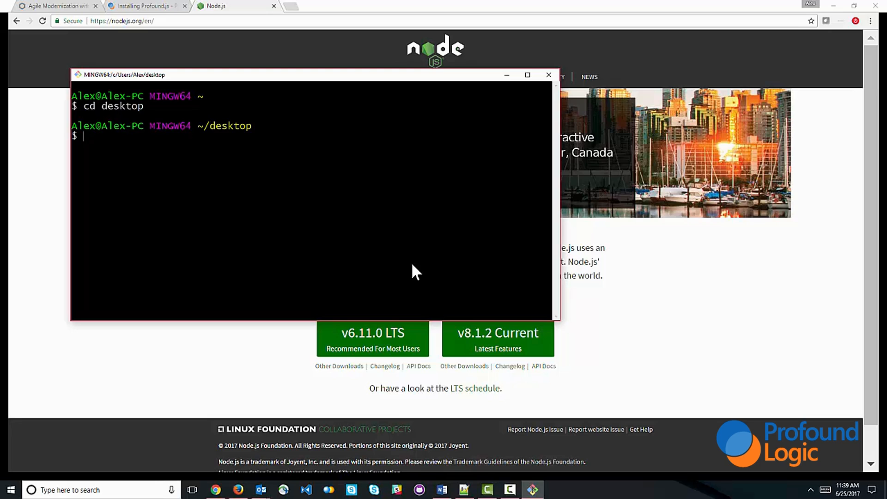
{"action": "type", "text": "mkdir profoun"}
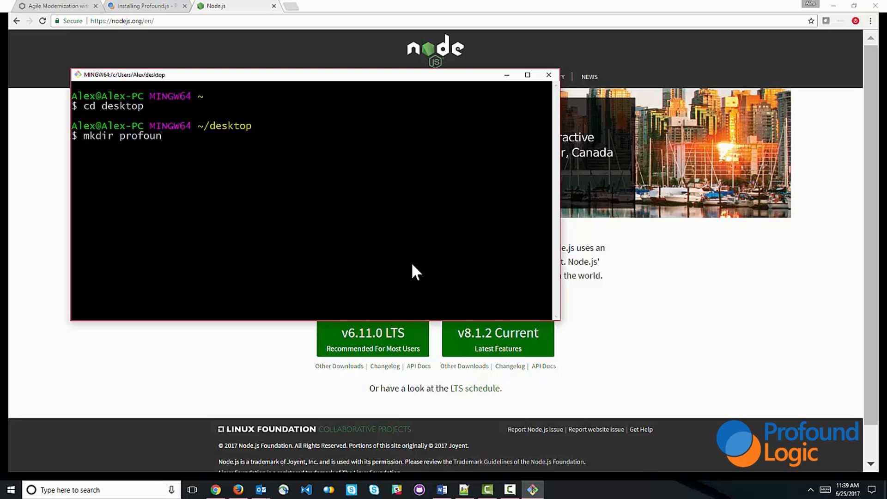
{"action": "type", "text": "djs"}
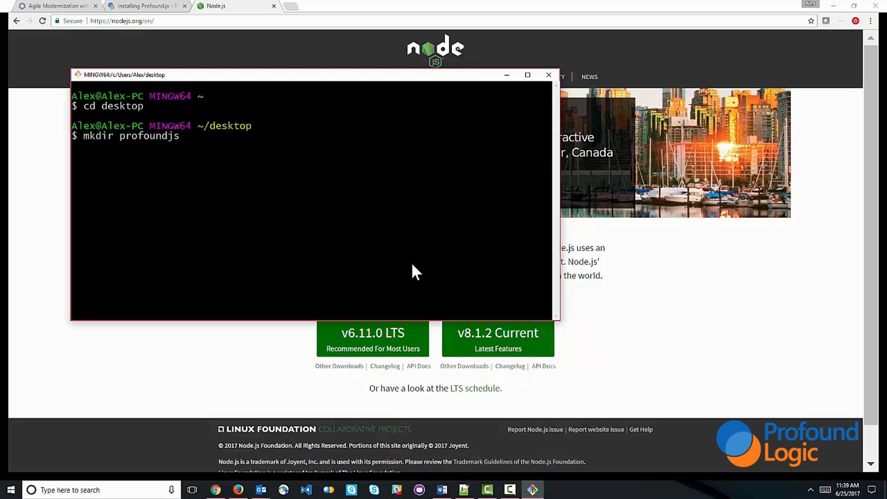
Step: Move into the profoundjs folder and type 'npm install profoundjs'
{"action": "type", "text": "cd rpf"}
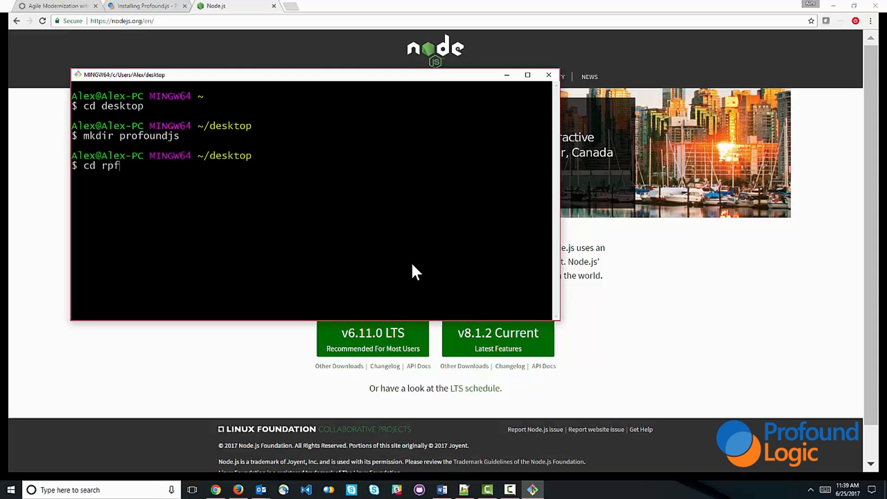
{"action": "type", "text": "profoundjs"}
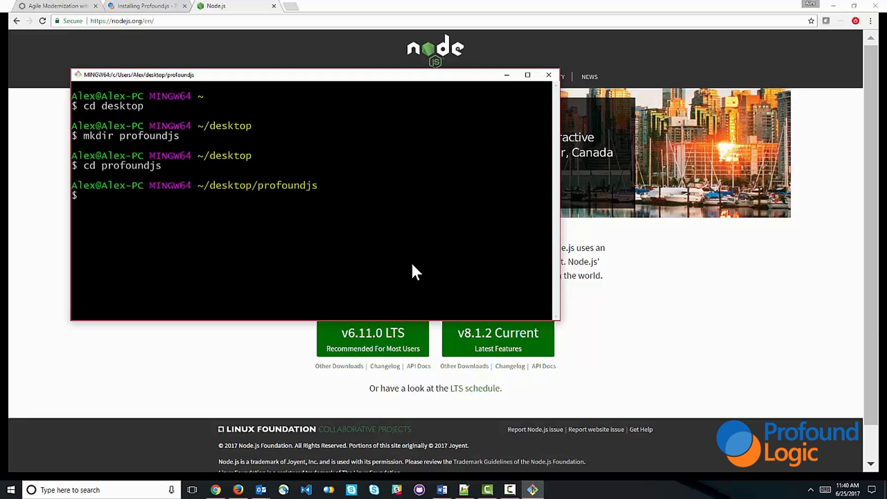
{"action": "type", "text": "npm install"}
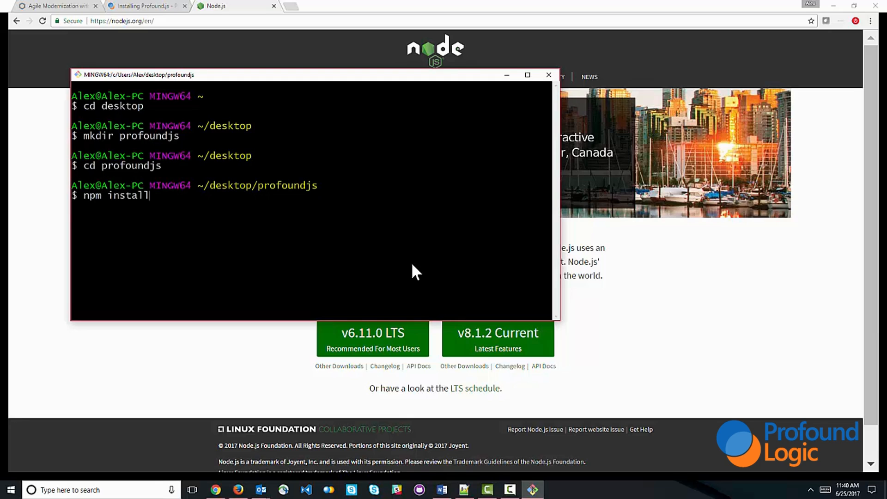
{"action": "type", "text": "profoundjs"}
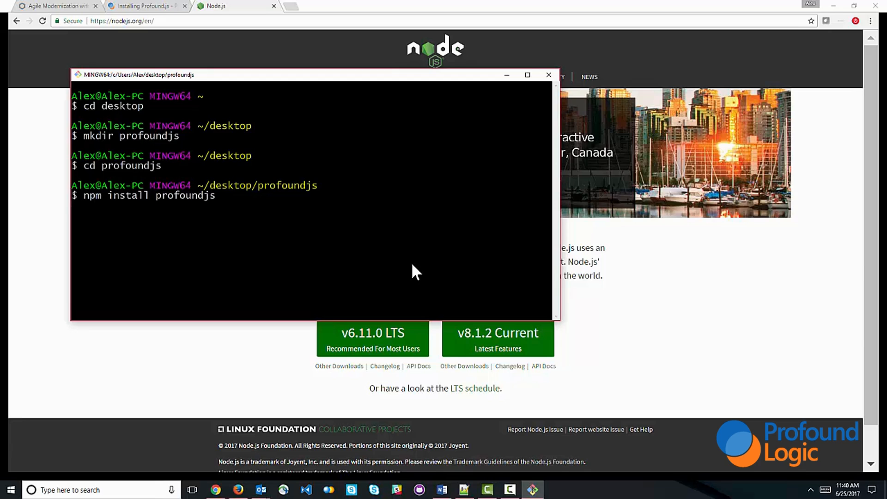
{"action": "key", "text": "enter"}
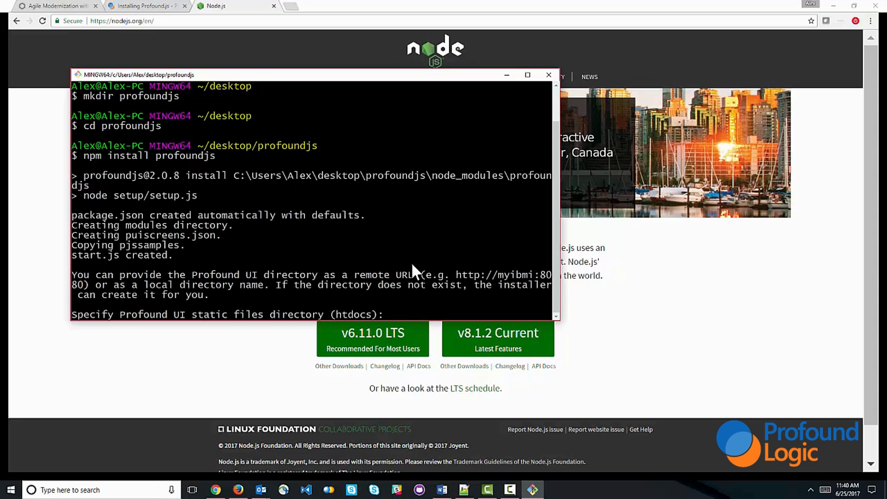
{"action": "type", "text": "http://"}
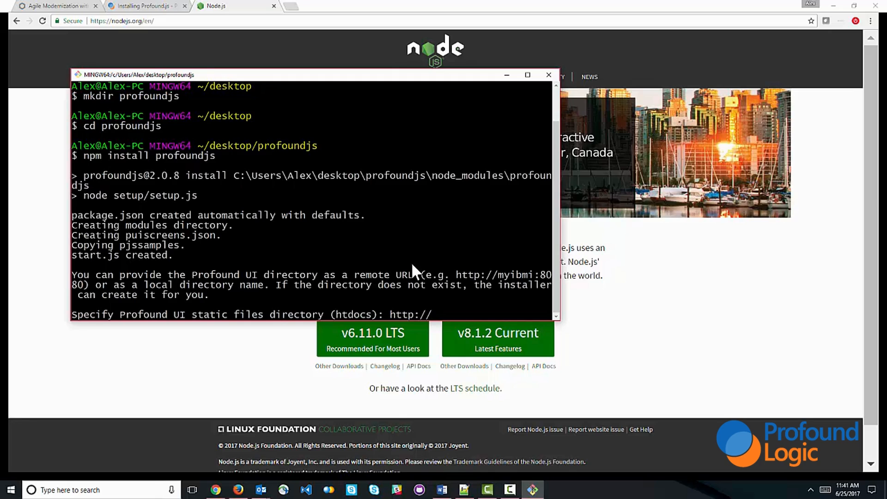
{"action": "type", "text": "power8:"}
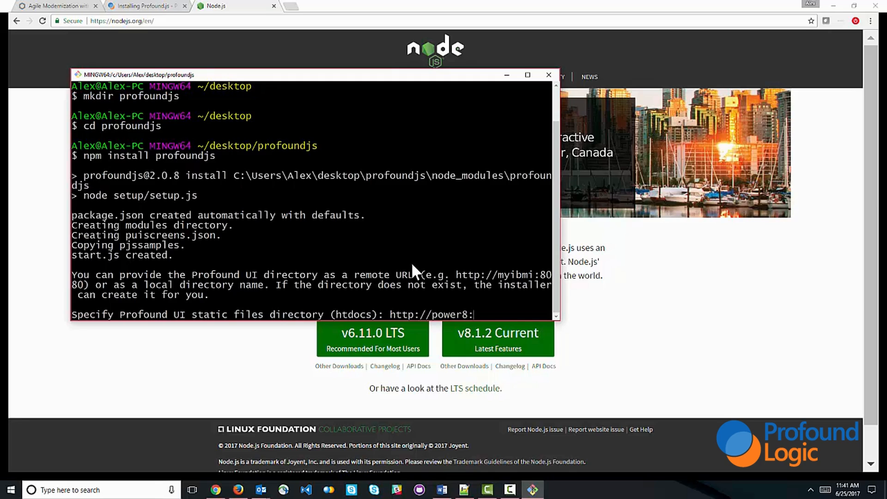
{"action": "type", "text": "8080"}
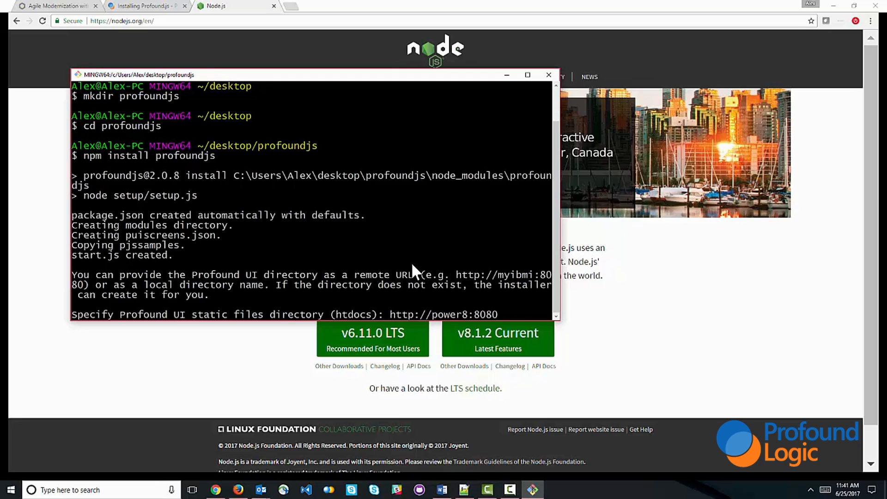
Step: Submit the Profound UI directory answer and accept the default server port, letting 161 packages install
{"action": "key", "text": "BackSpace"}
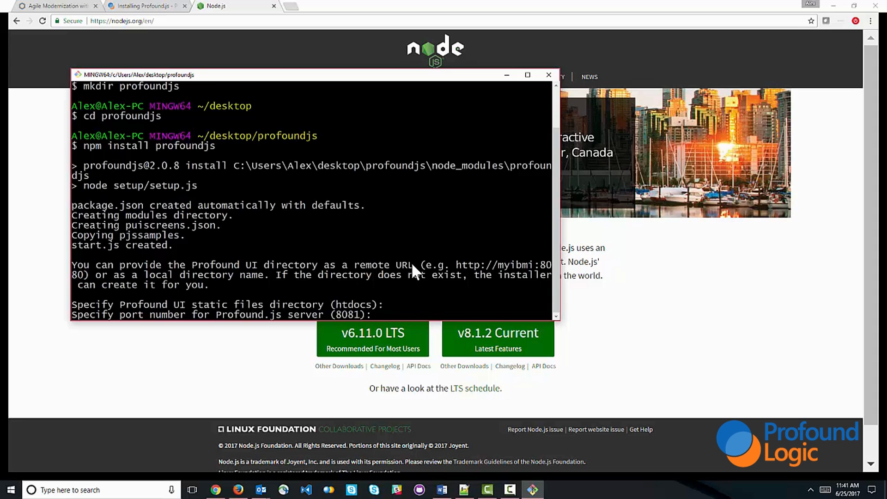
{"action": "key", "text": "enter"}
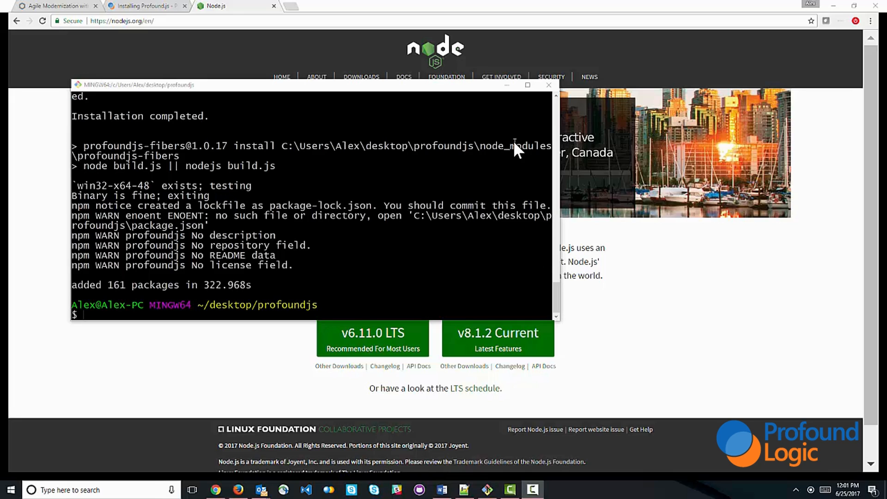
{"action": "mouse_move", "coordinate": [314, 252]}
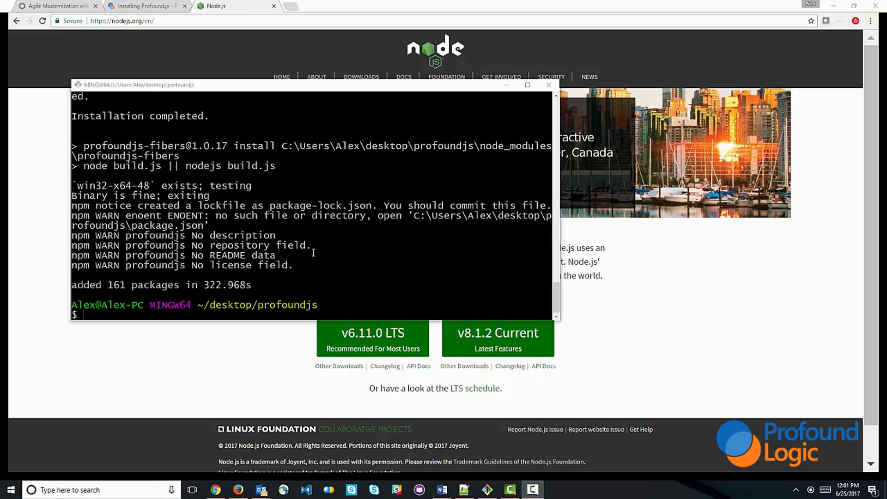
Step: Start the Profound.js server with 'node start.js' to reach the connect4 game
{"action": "type", "text": "node"}
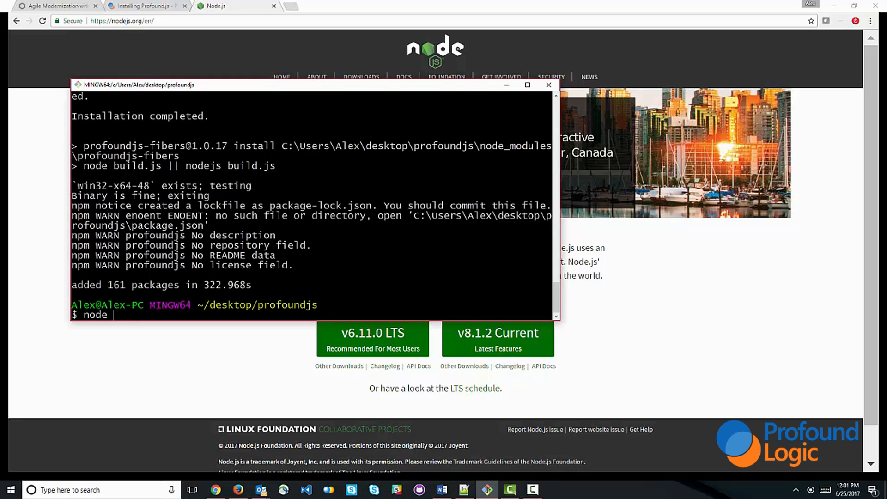
{"action": "type", "text": "start"}
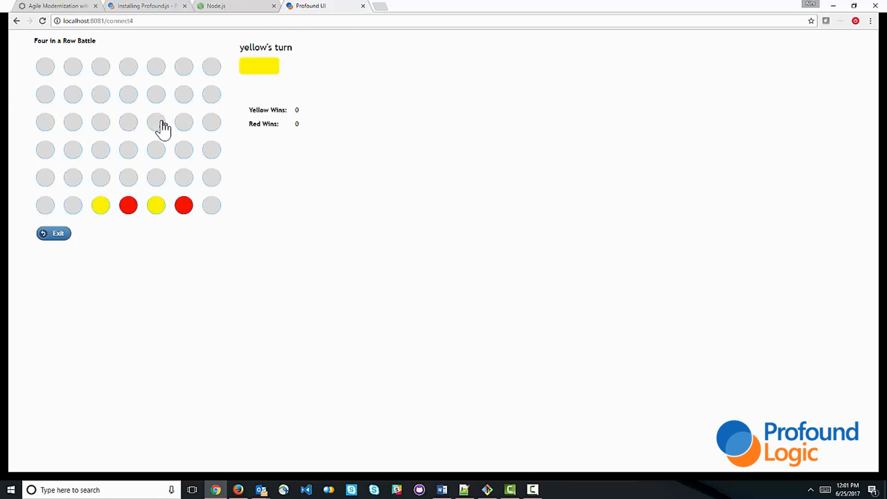
Step: Drop another piece on the Four in a Row board and start a new Chrome tab
{"action": "left_click", "coordinate": [156, 122]}
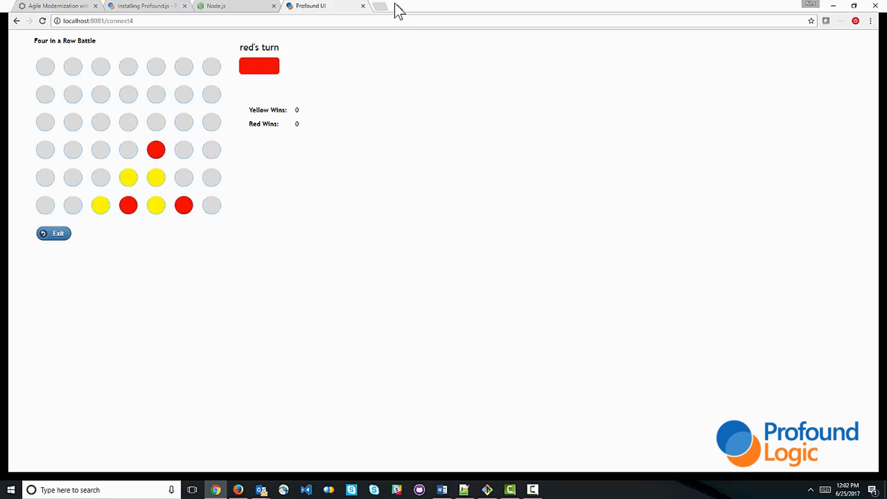
{"action": "left_click", "coordinate": [380, 6]}
{"action": "type", "text": "localhost:8081/nodedesigner"}
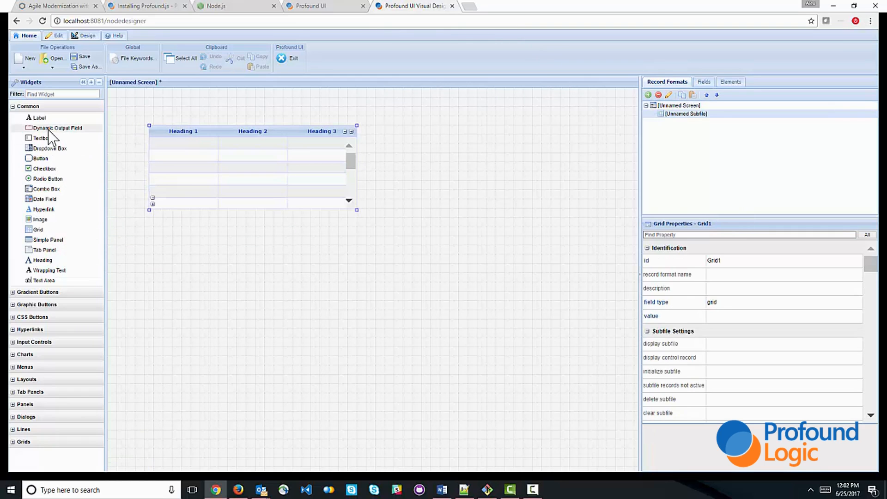
Step: Place a test output field, then open connect4.json without saving the unnamed screen
{"action": "left_click_drag", "start_coordinate": [58, 128], "coordinate": [176, 144]}
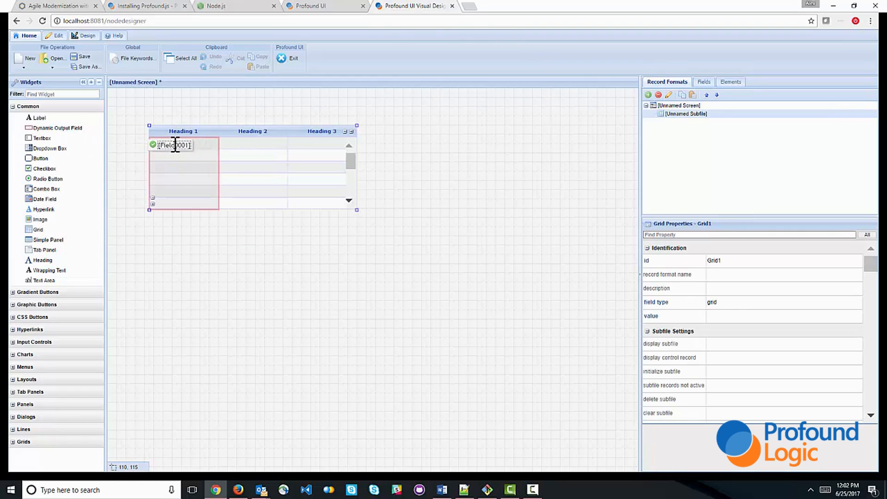
{"action": "left_click", "coordinate": [174, 144]}
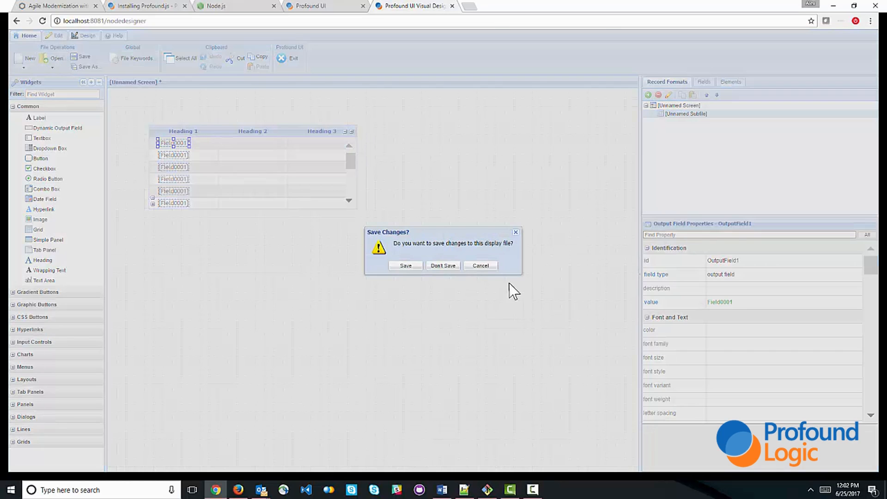
{"action": "left_click", "coordinate": [442, 265]}
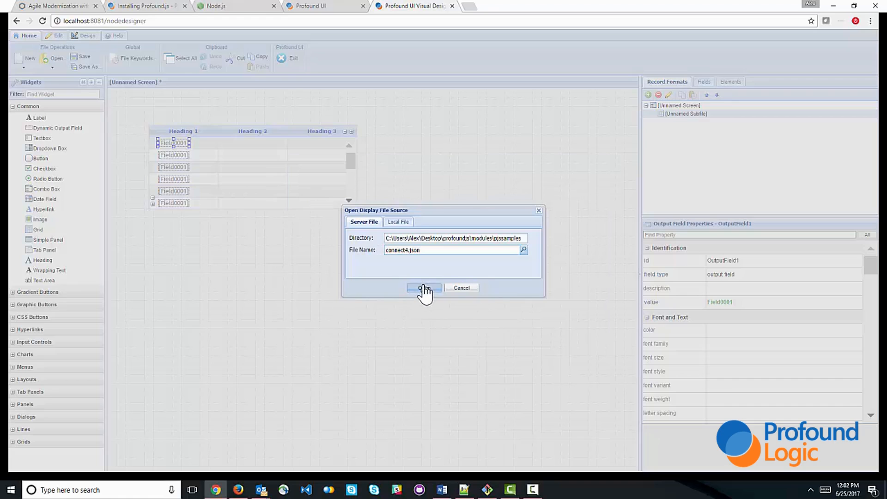
{"action": "left_click", "coordinate": [423, 288]}
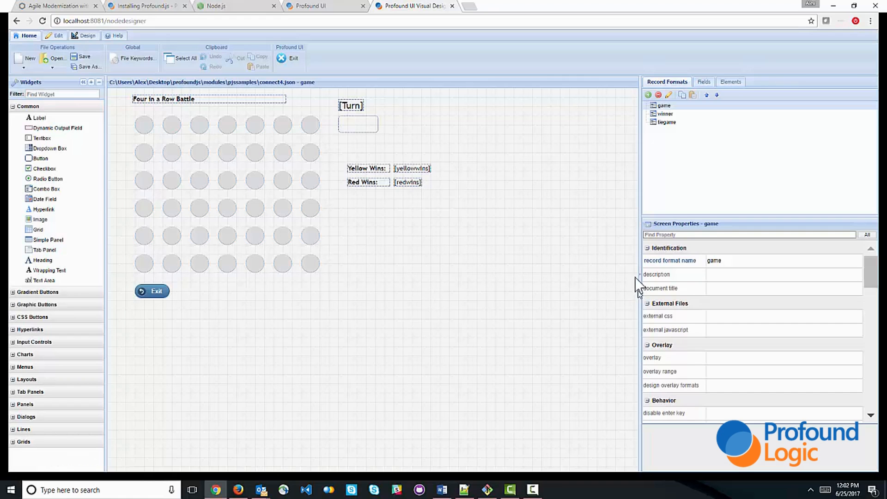
{"action": "left_click", "coordinate": [664, 114]}
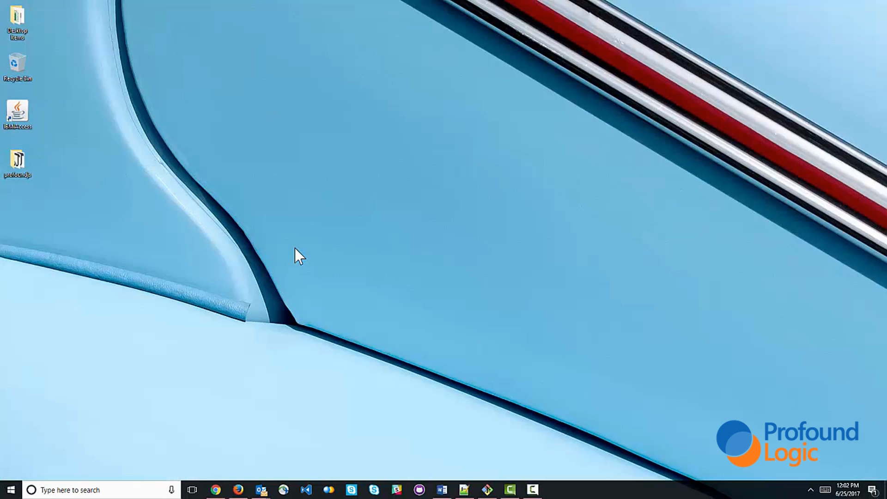
Step: Browse profoundjs > modules > pjssamples and edit connect4.js with Notepad++
{"action": "left_click", "coordinate": [17, 159]}
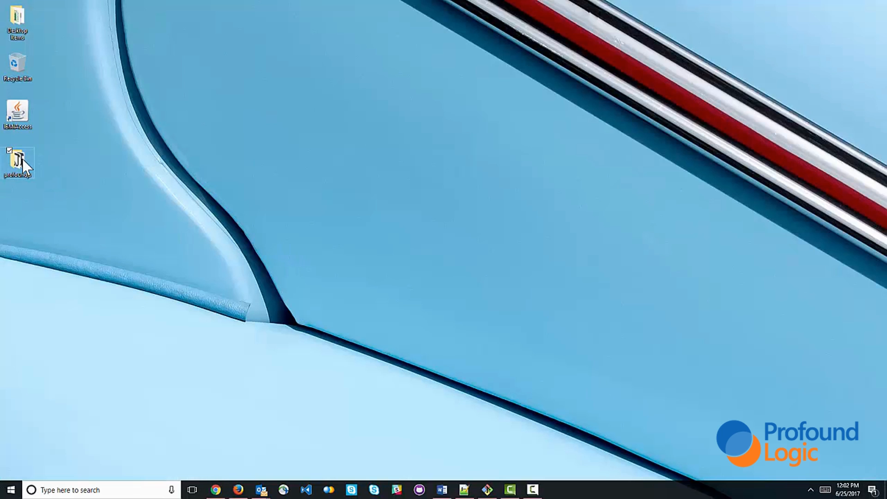
{"action": "double_click", "coordinate": [17, 160]}
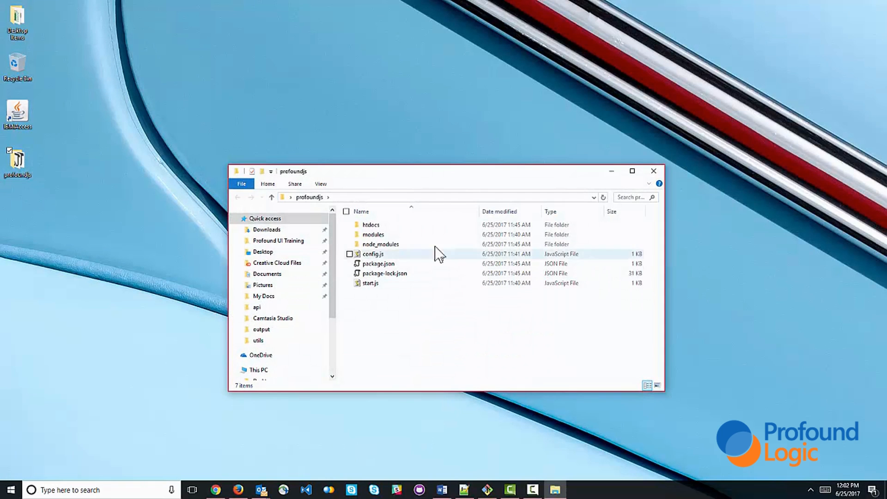
{"action": "left_click", "coordinate": [428, 345]}
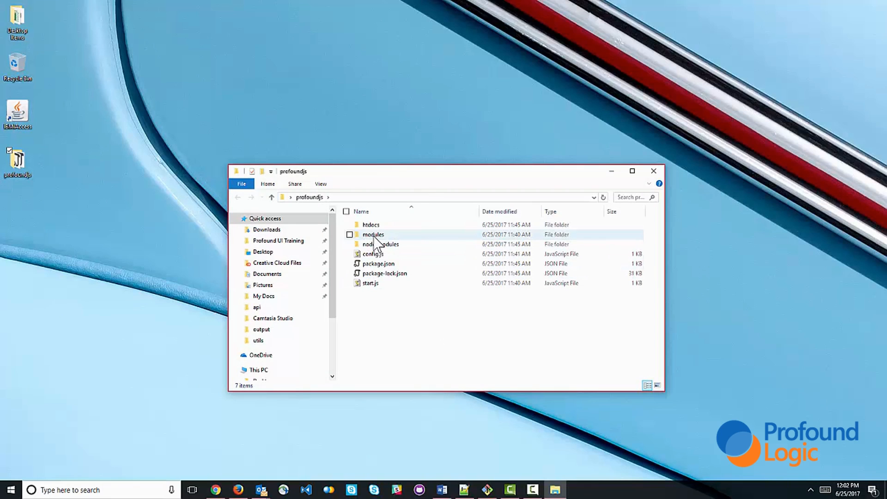
{"action": "double_click", "coordinate": [373, 234]}
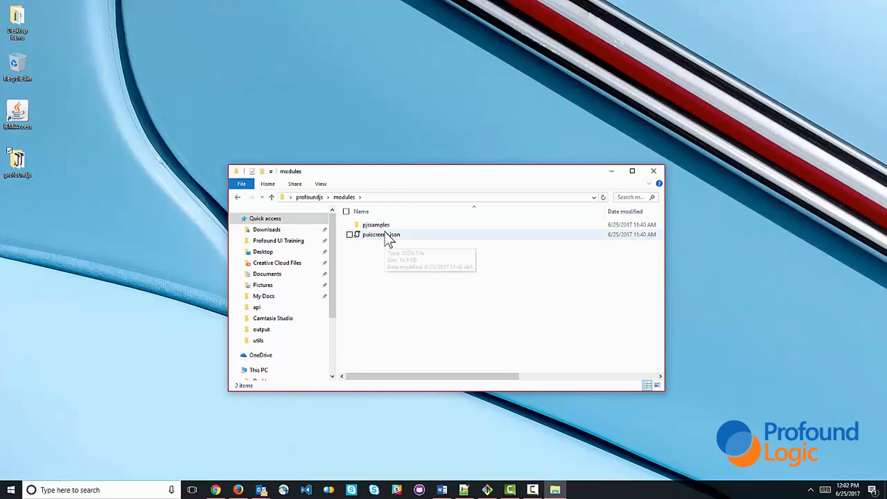
{"action": "mouse_move", "coordinate": [375, 224]}
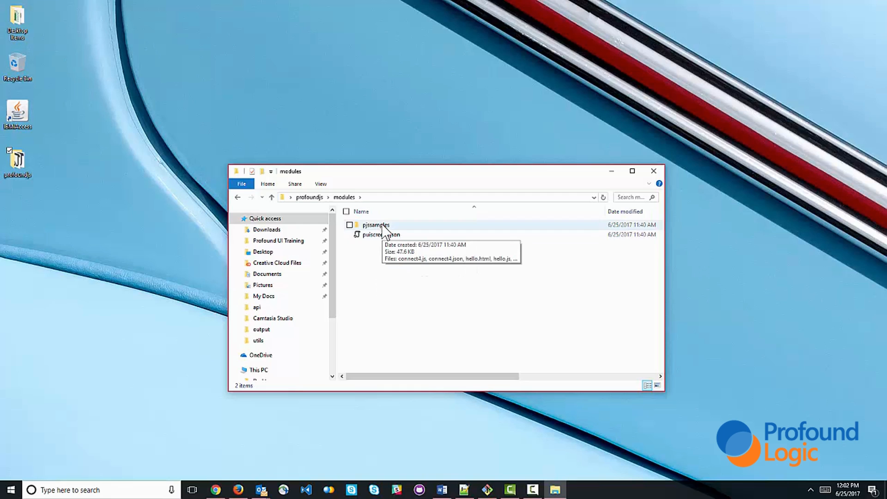
{"action": "double_click", "coordinate": [375, 224]}
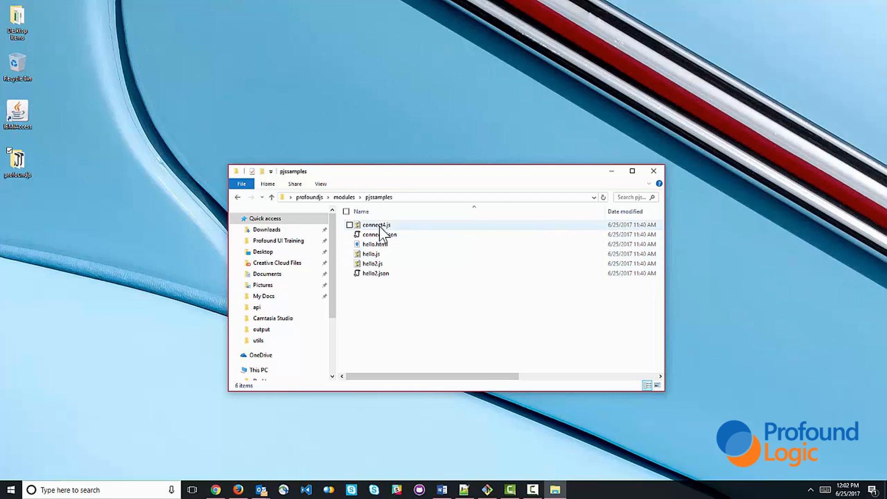
{"action": "right_click", "coordinate": [375, 224]}
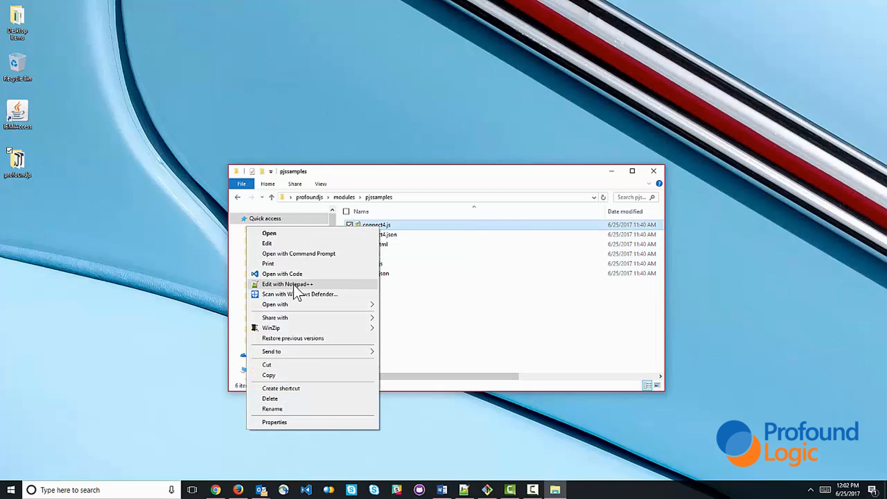
{"action": "left_click", "coordinate": [287, 284]}
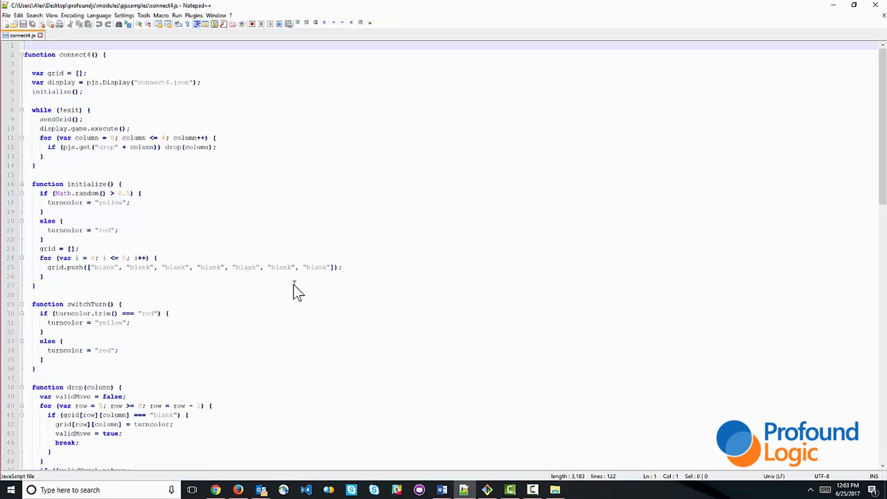